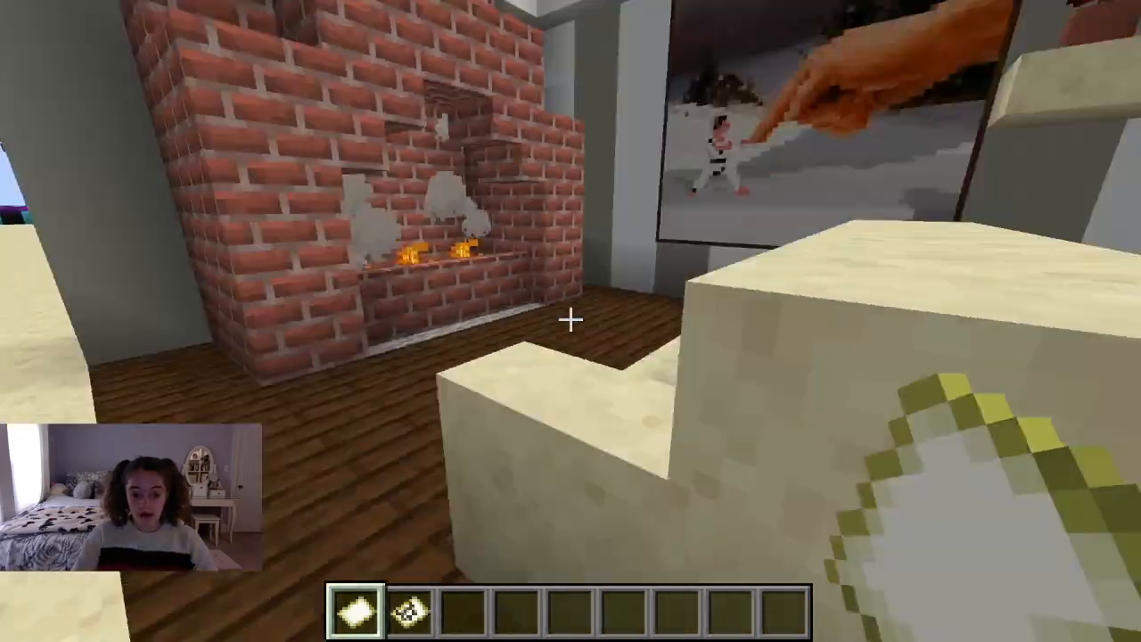
mouse_move(570, 320)
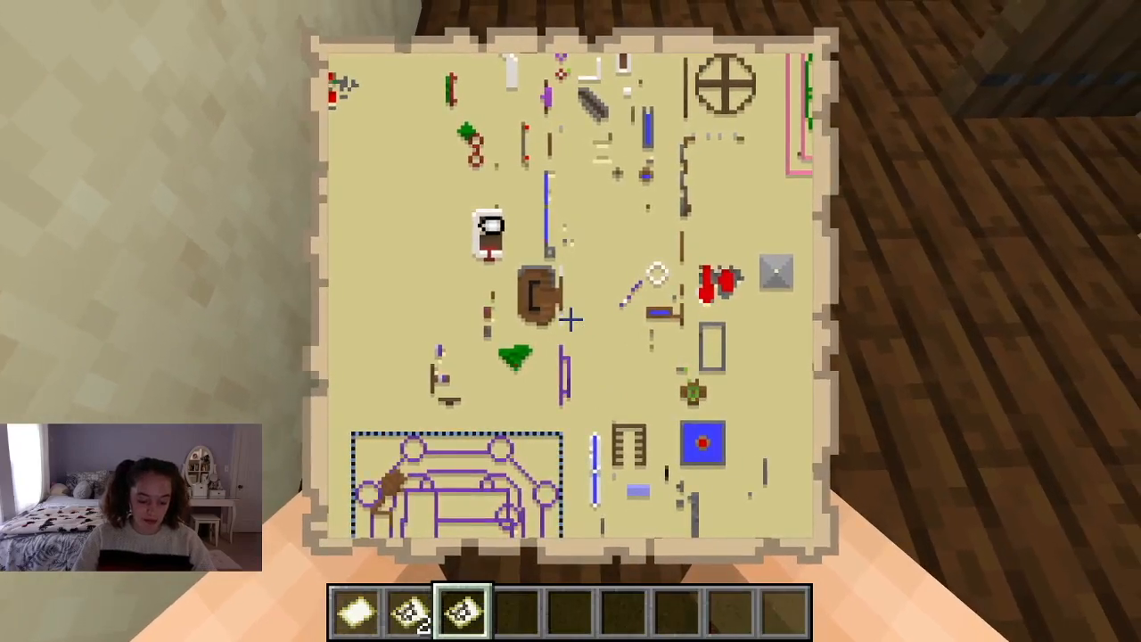
Read the held map's number (Id #2) in the inventory, then pause the game.
key("e")
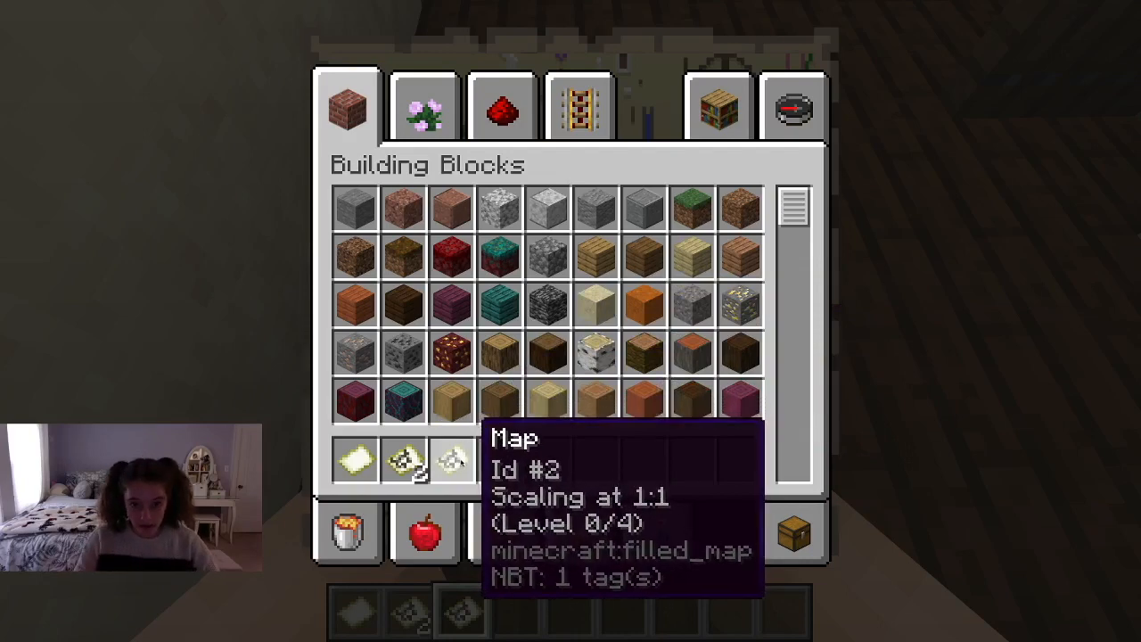
key("Escape")
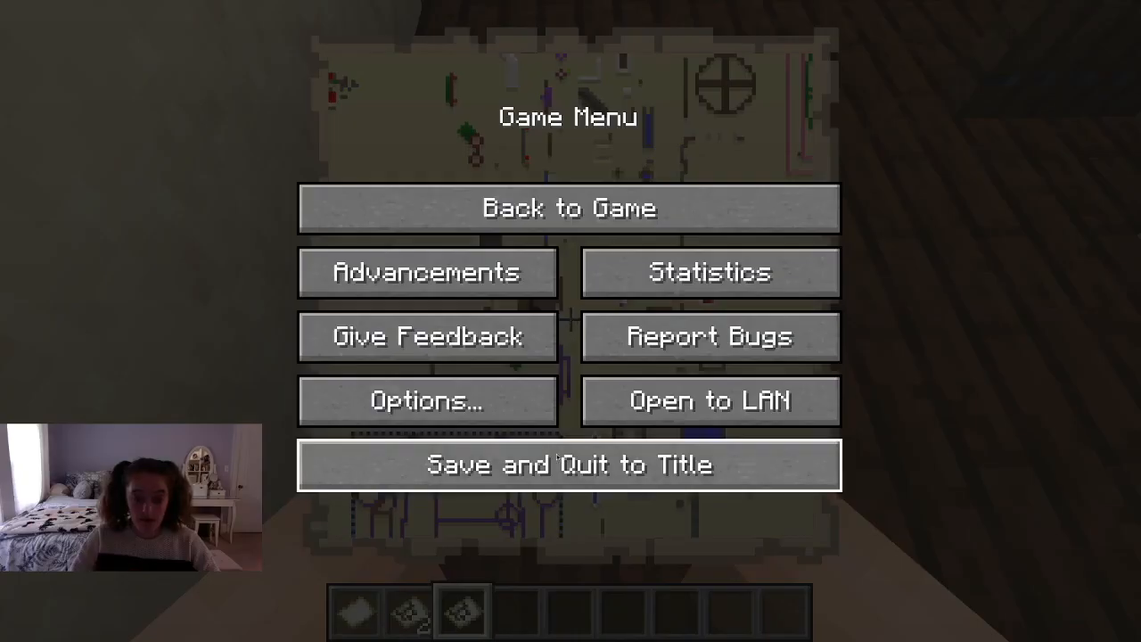
Save the world and quit to the title screen.
left_click(570, 463)
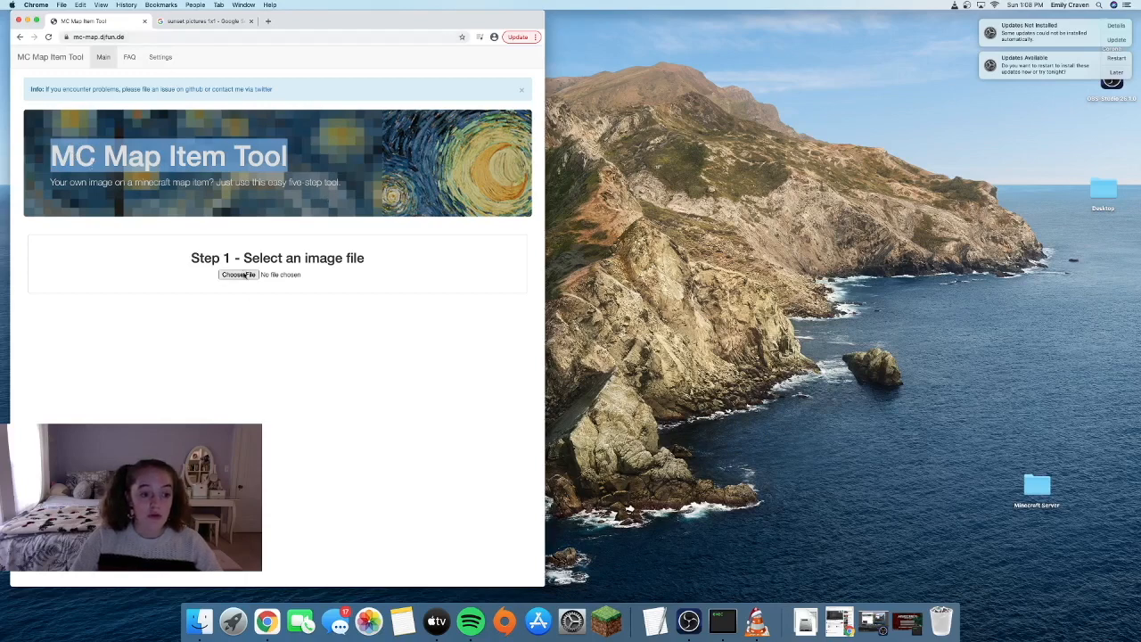
Cancel the tool's image picker without choosing a file.
left_click(239, 275)
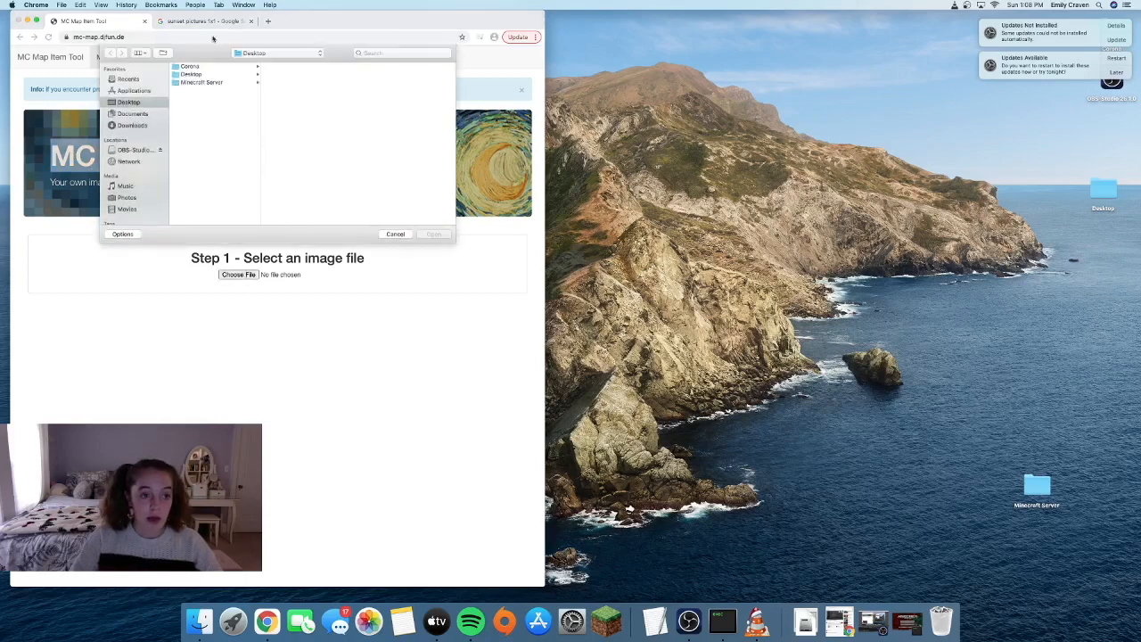
mouse_move(382, 237)
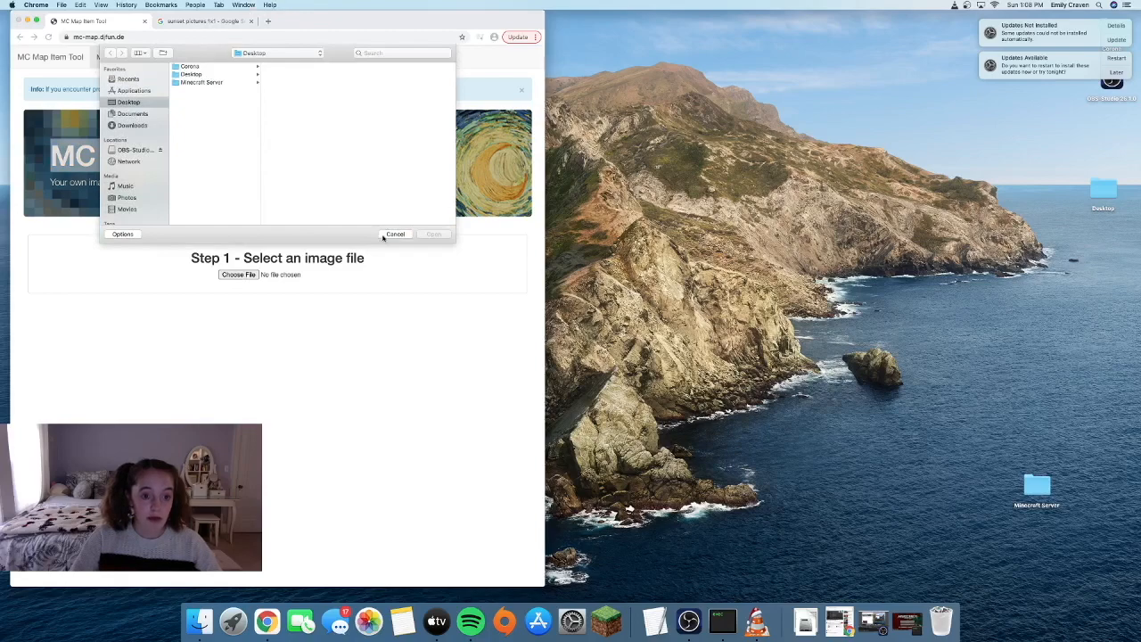
left_click(396, 234)
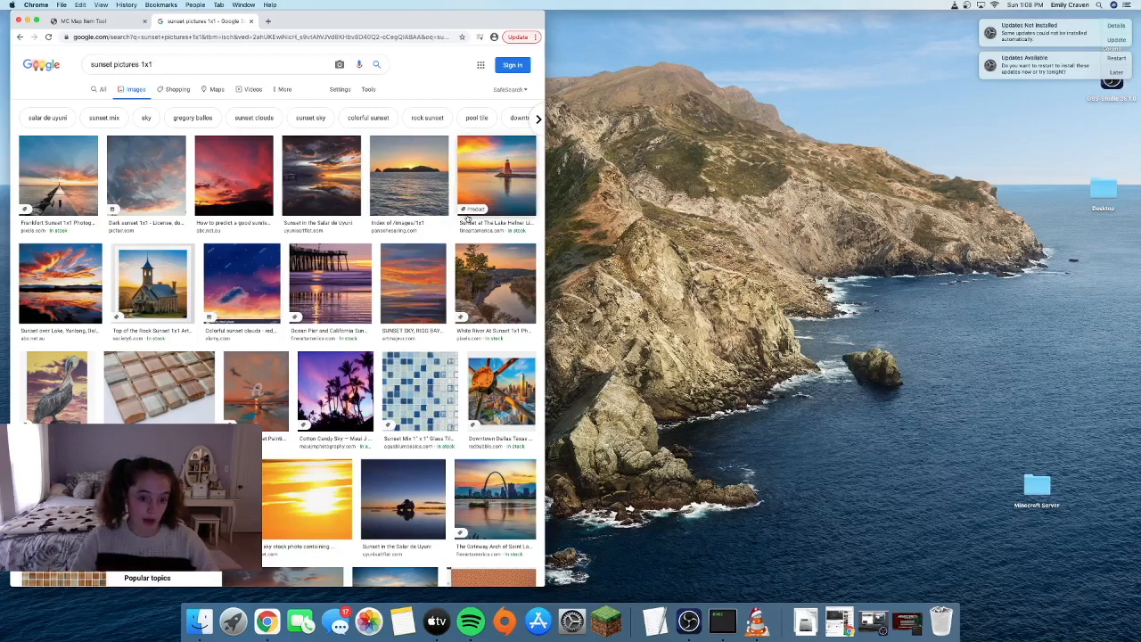
Save a square sunset picture, copy it to the desktop, and return to the map tool.
right_click(495, 283)
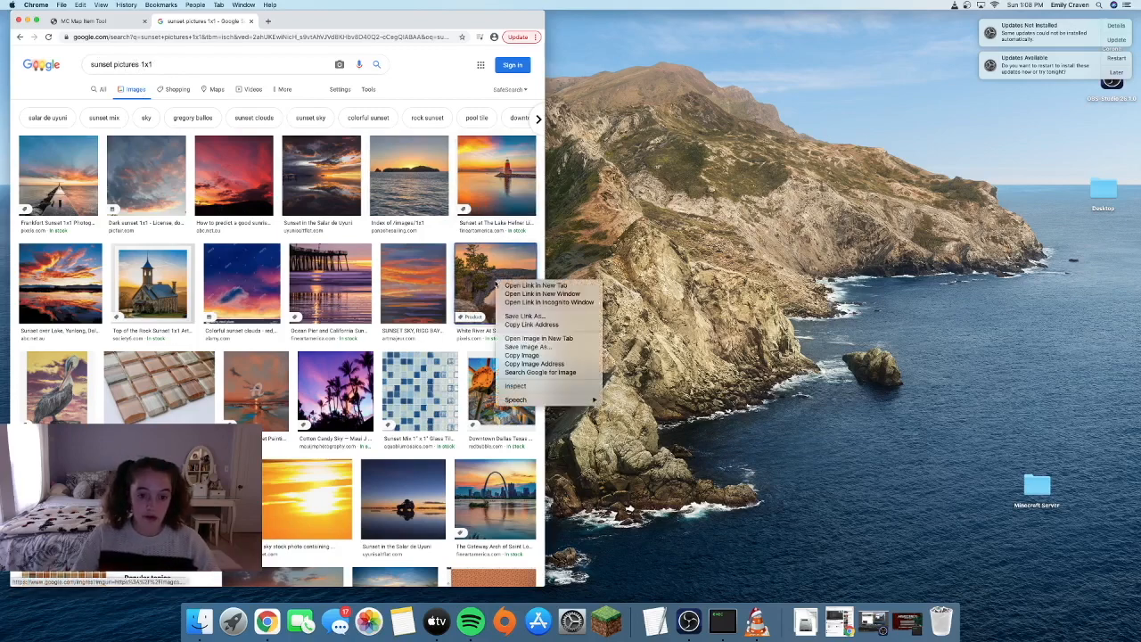
left_click(534, 353)
type("River")
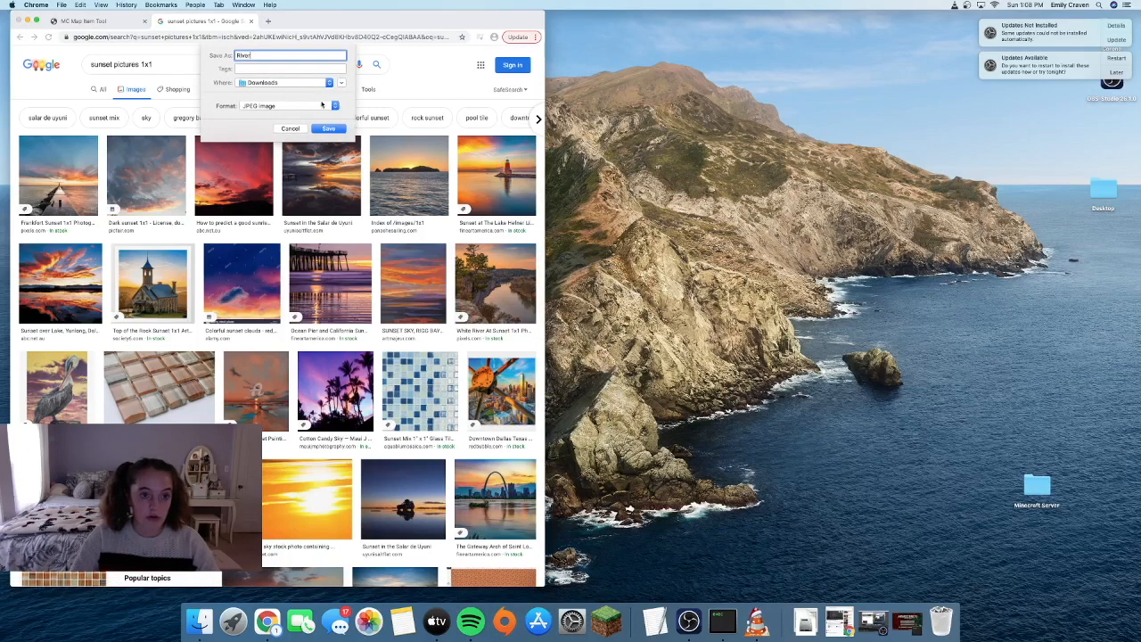
left_click(328, 128)
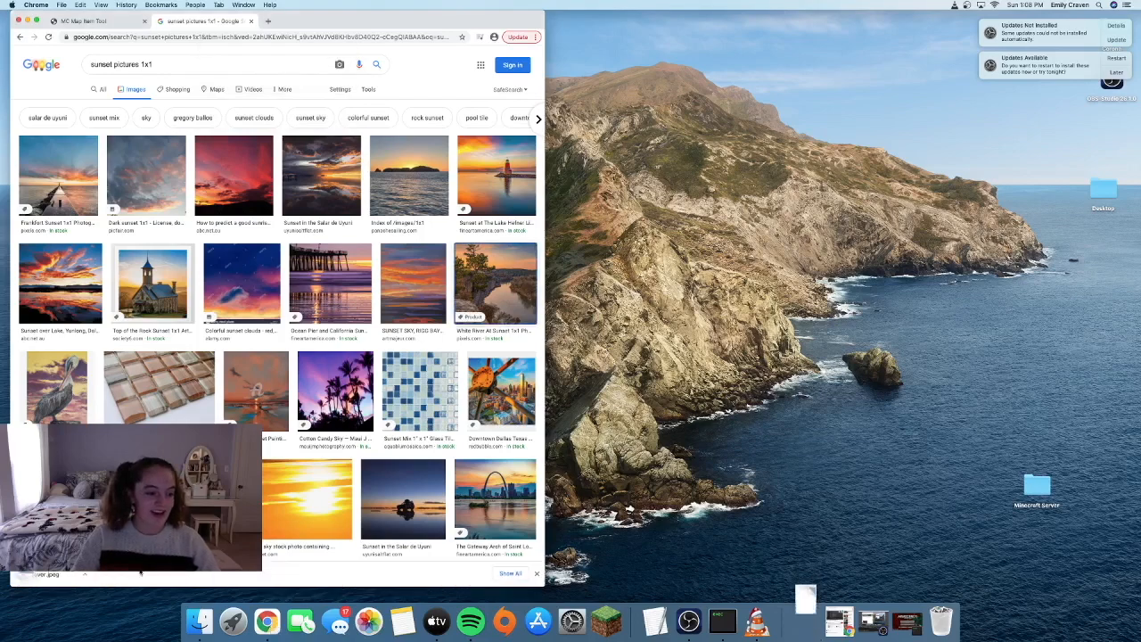
left_click(339, 64)
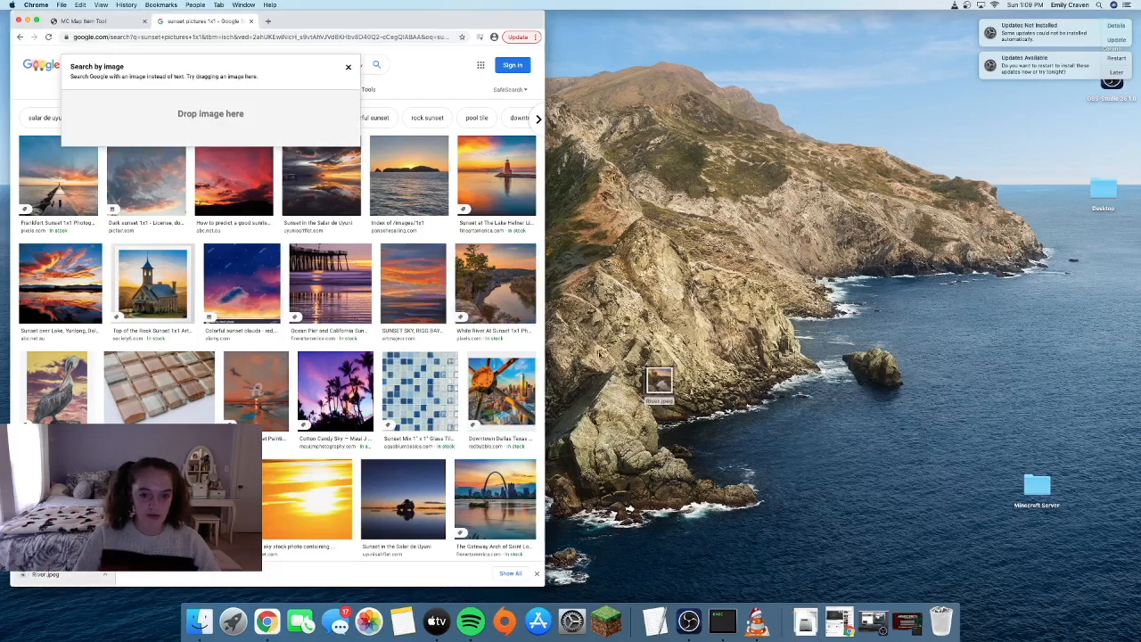
left_click(80, 22)
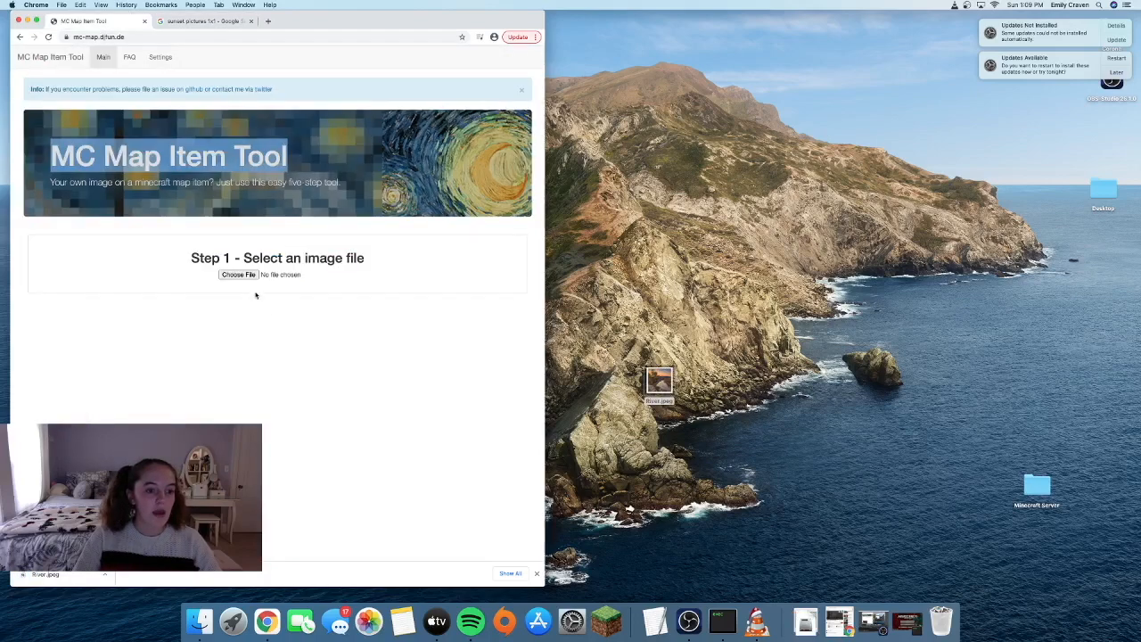
Load the sunset picture as a single colour-adjusted map numbered 2 and create its file.
left_click(239, 275)
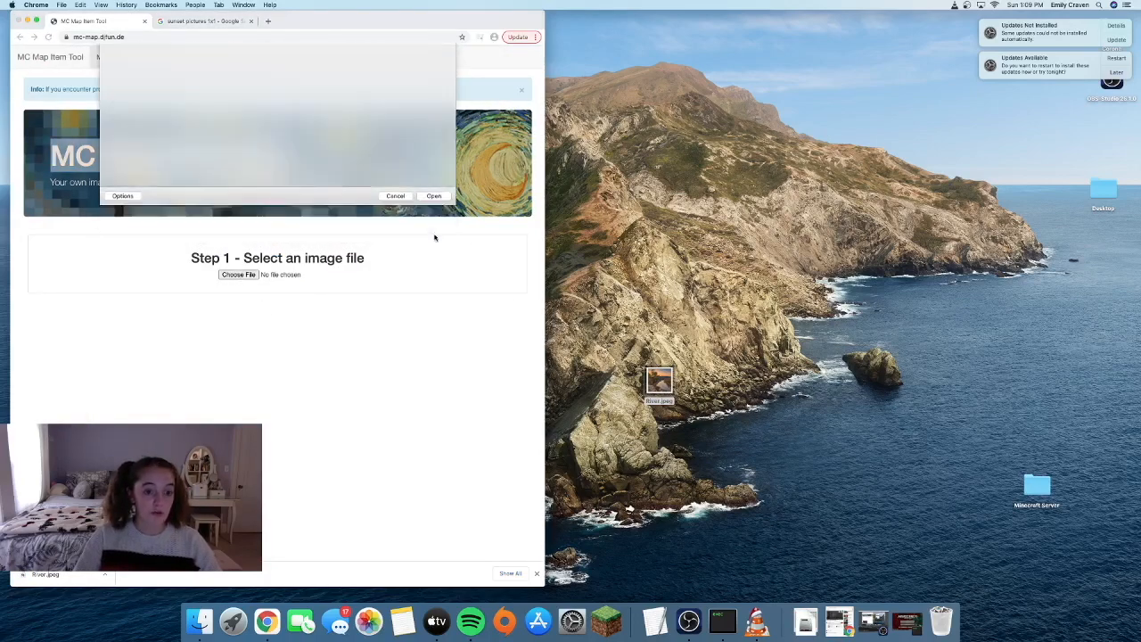
left_click(433, 194)
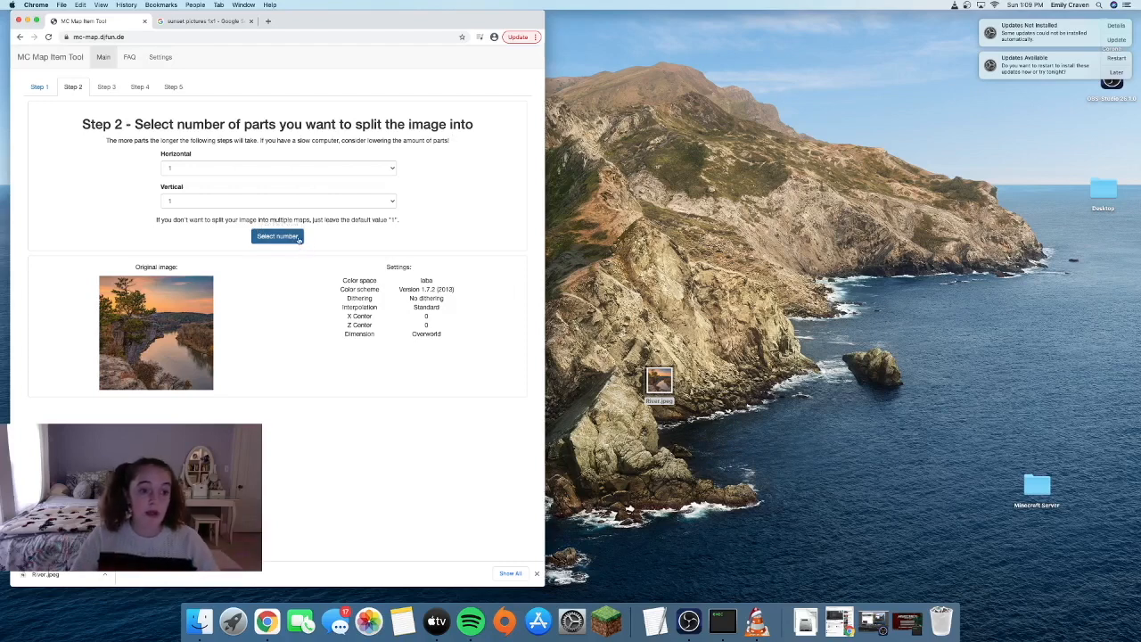
left_click(278, 236)
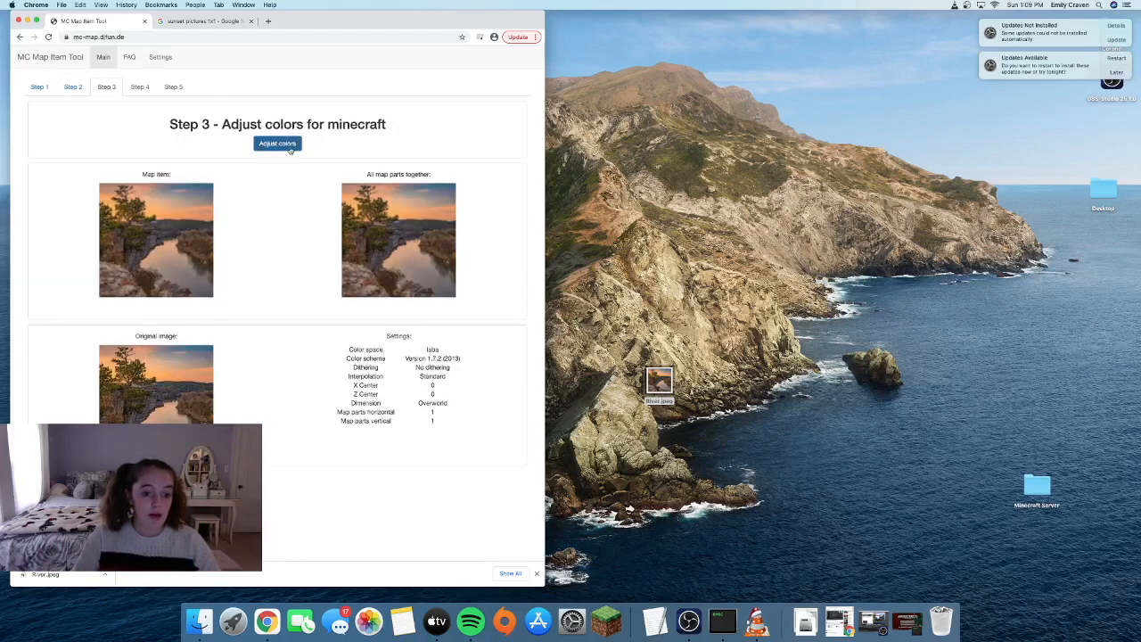
left_click(278, 143)
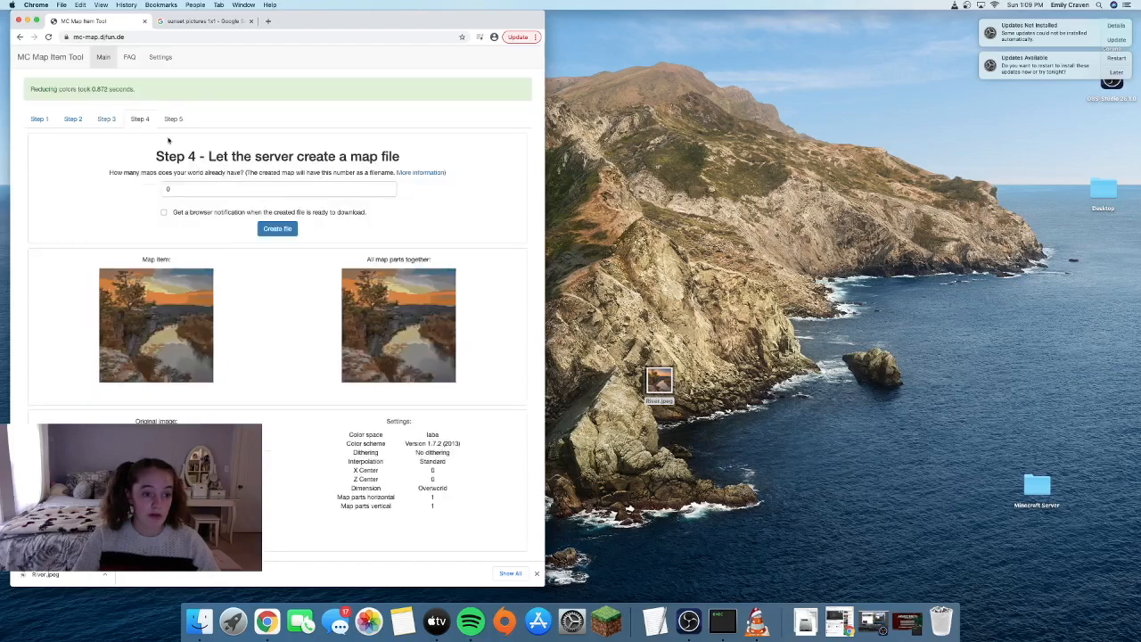
type("2")
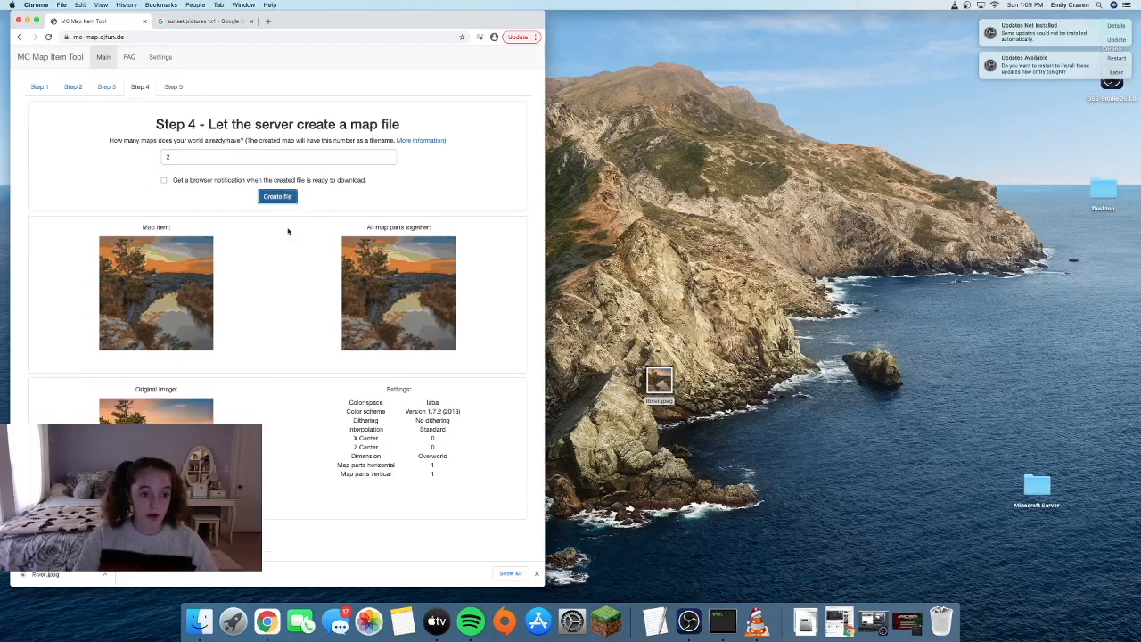
left_click(278, 196)
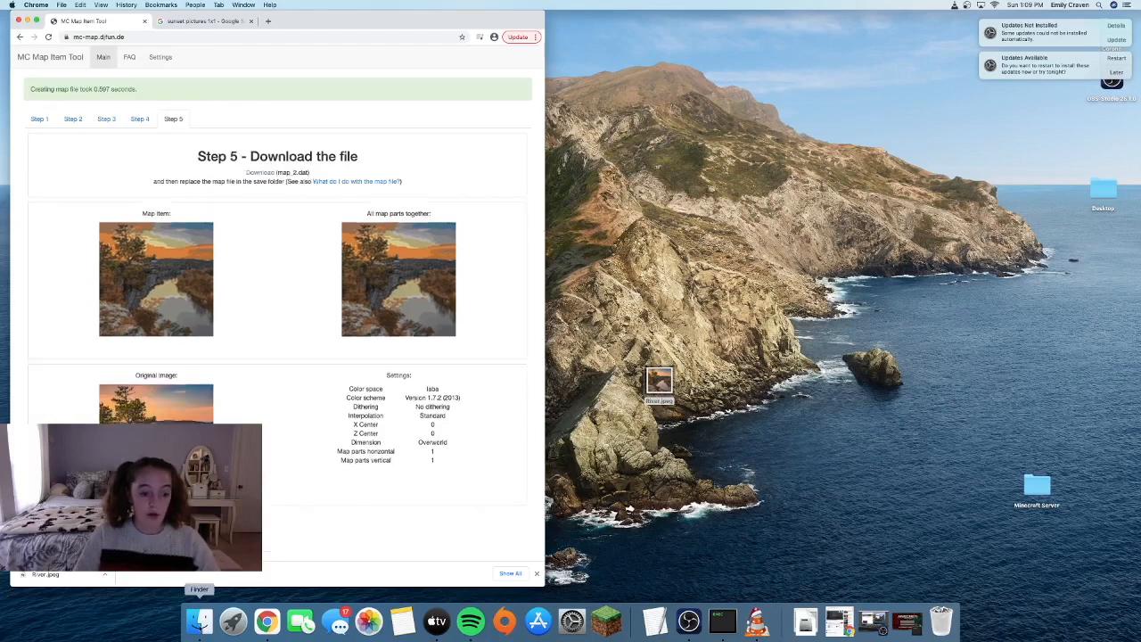
Download map_2.dat and reveal it in Finder.
left_click(199, 620)
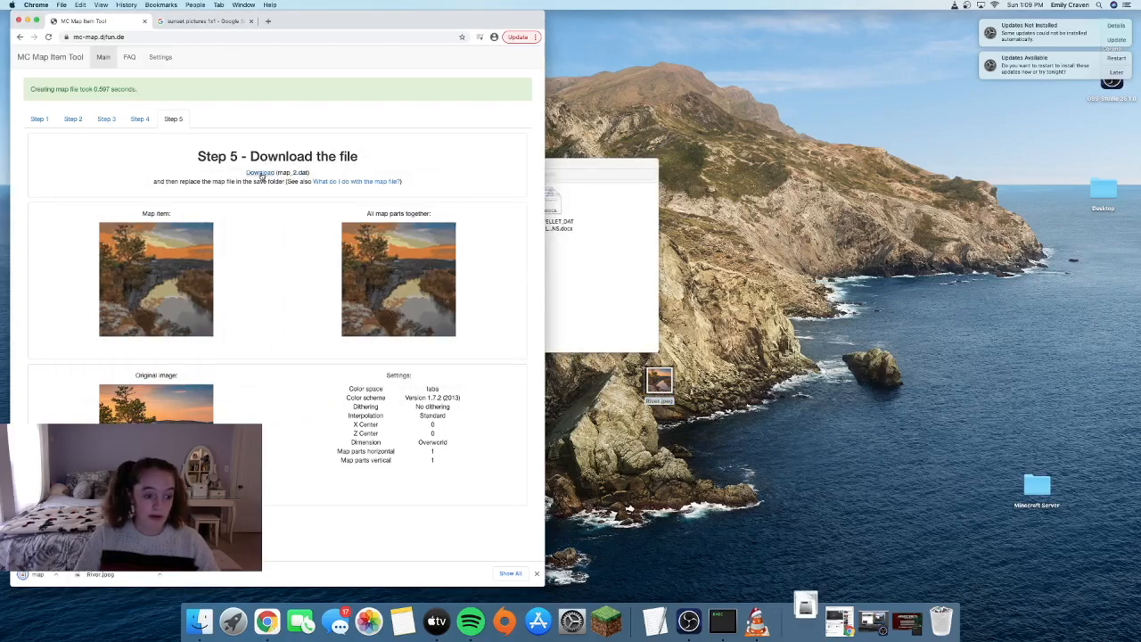
left_click(258, 172)
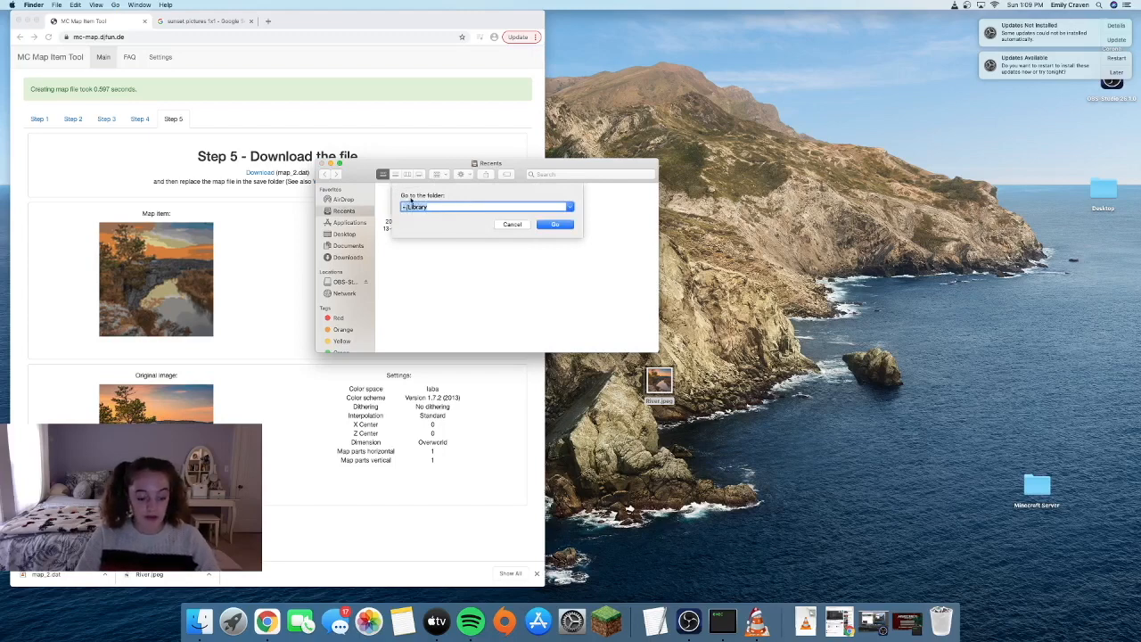
Navigate Library > minecraft > saves > Building Test > data and drop map_2.dat in.
left_click(554, 224)
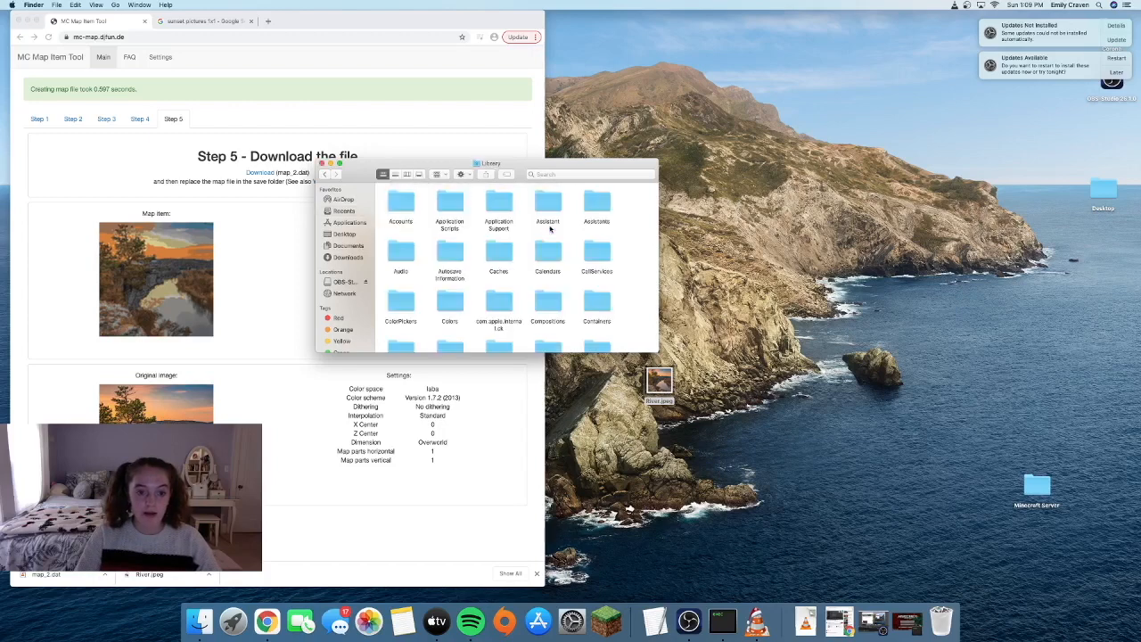
left_click(499, 203)
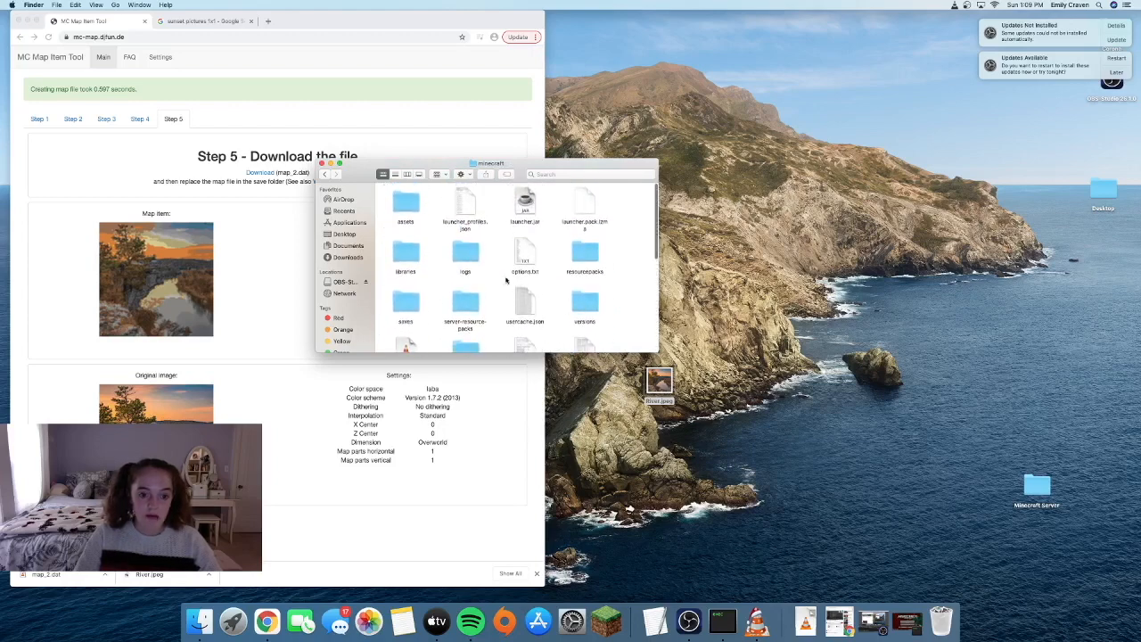
left_click(407, 304)
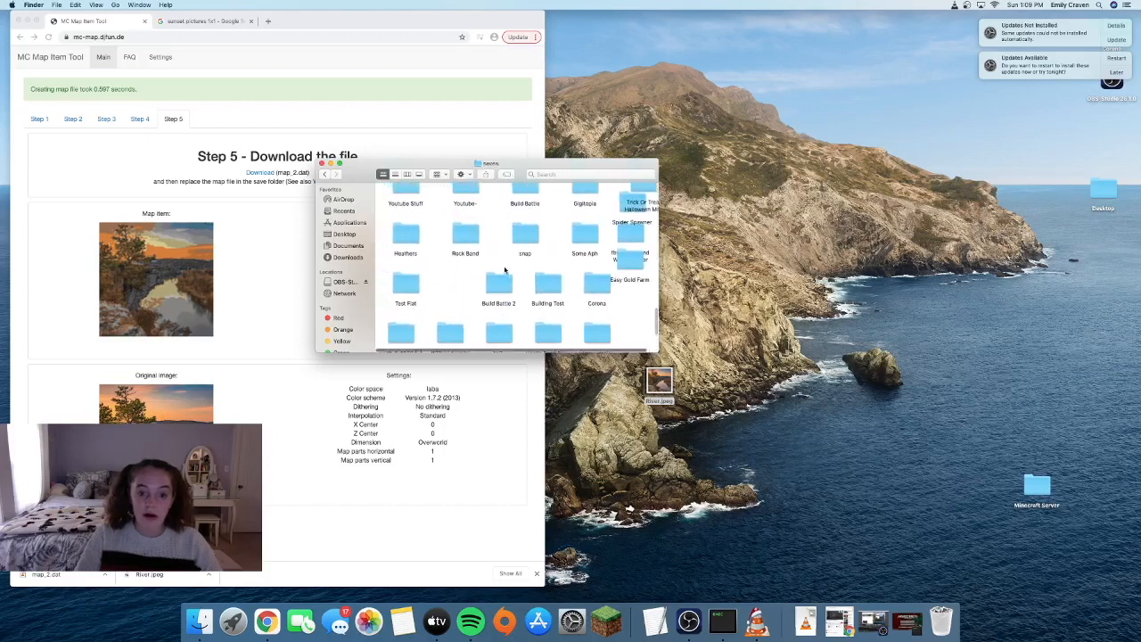
scroll("down", 3)
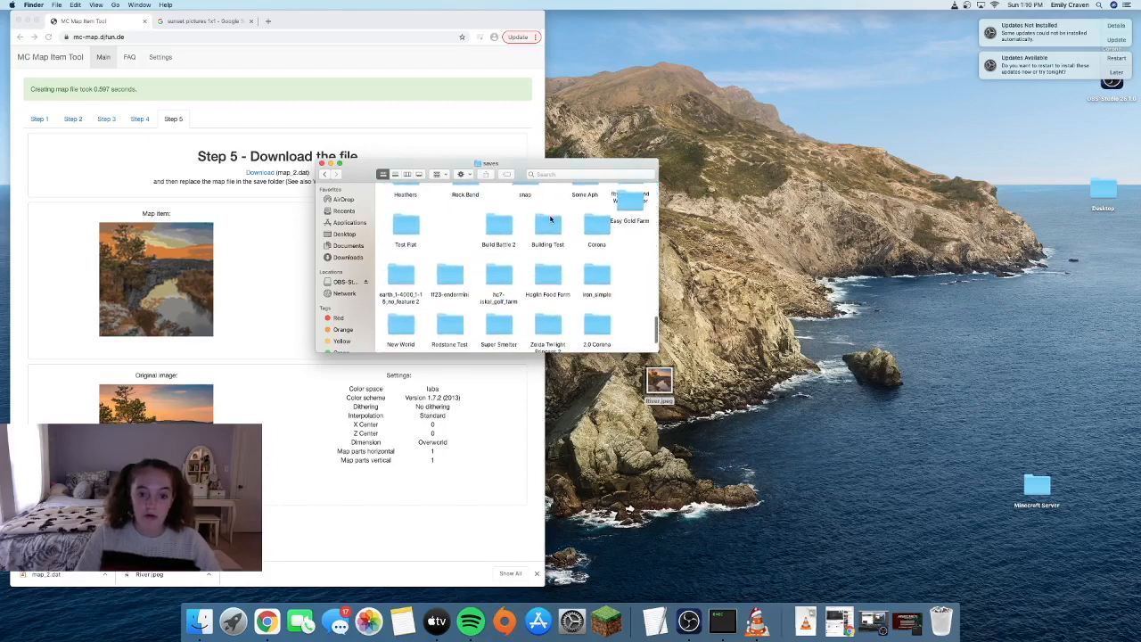
double_click(547, 228)
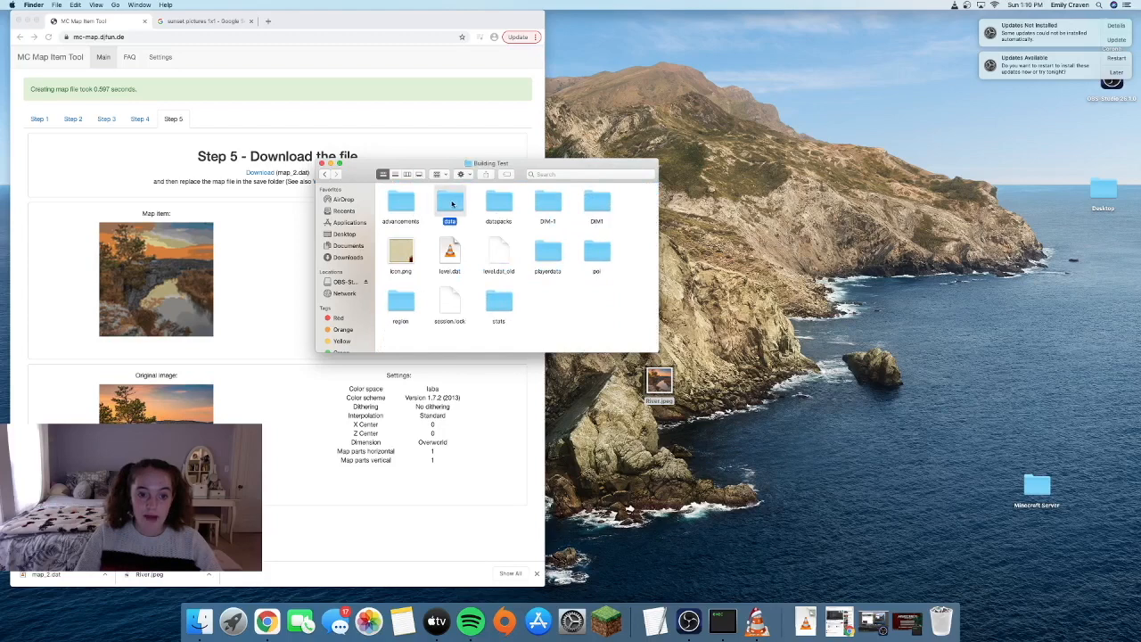
double_click(449, 200)
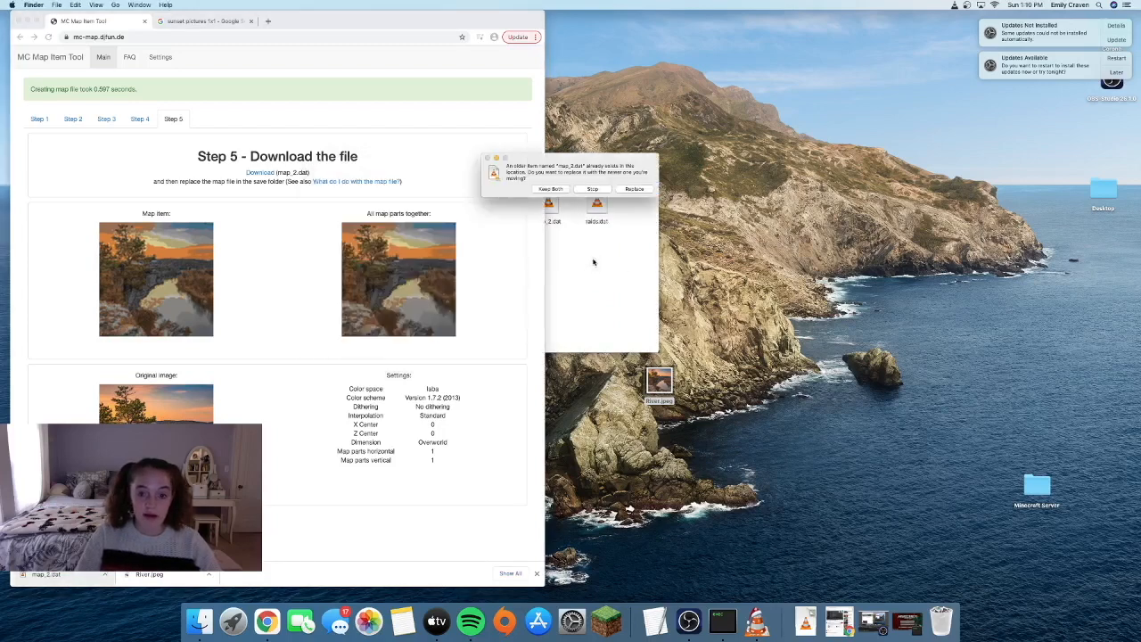
mouse_move(521, 132)
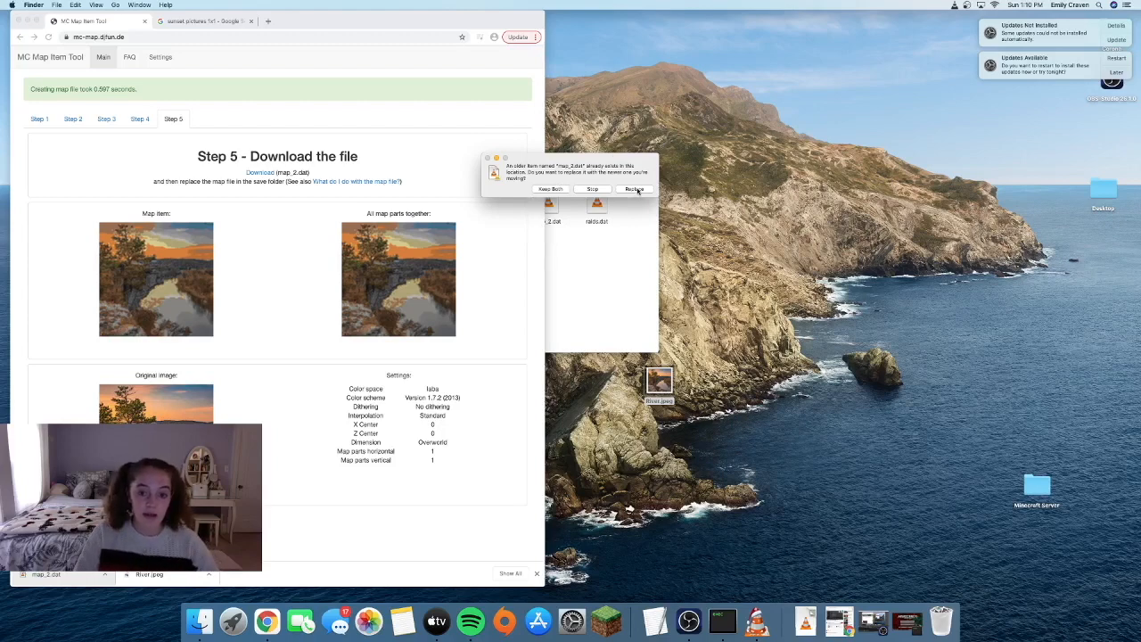
Replace the existing map_2.dat with the new sunset map file.
left_click(634, 189)
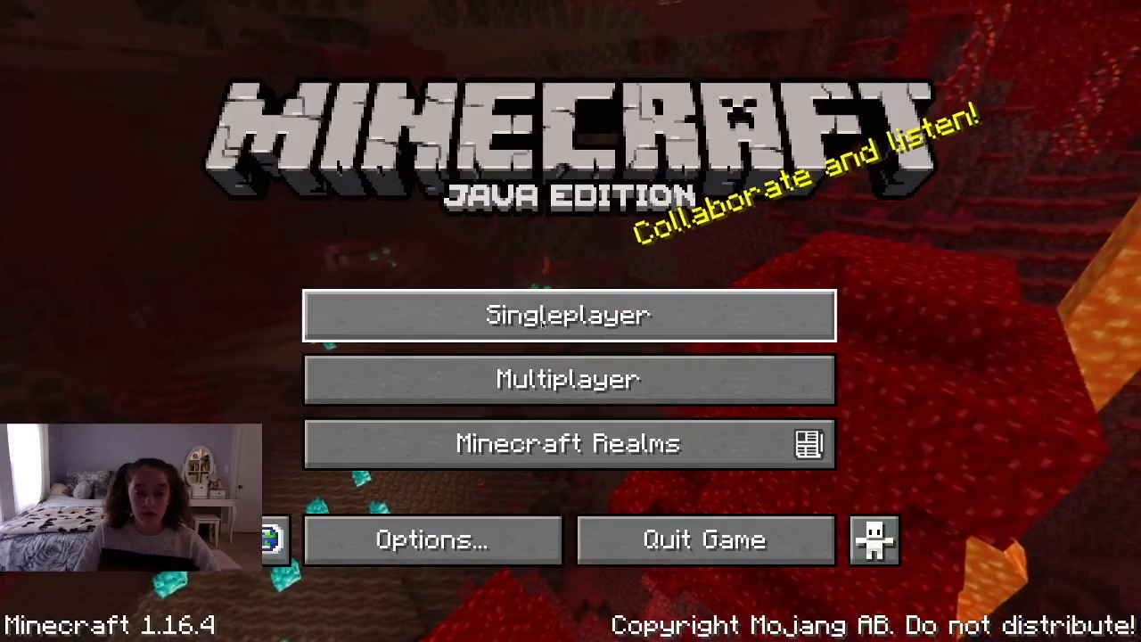
Reload the single-player world to view the framed sunset river map.
left_click(571, 314)
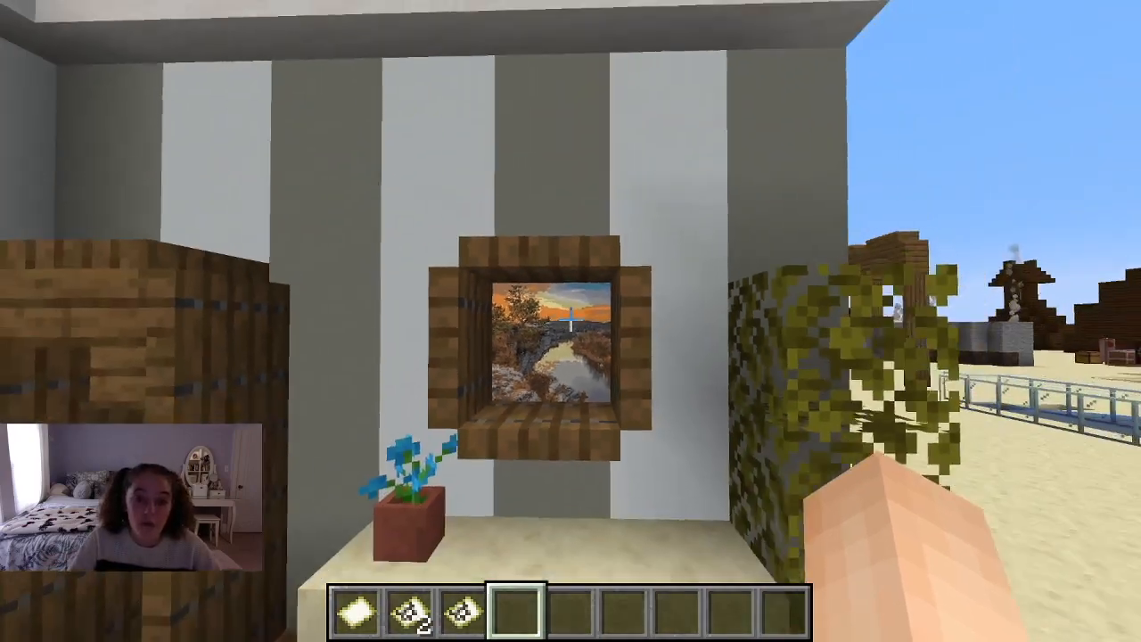
mouse_move(570, 321)
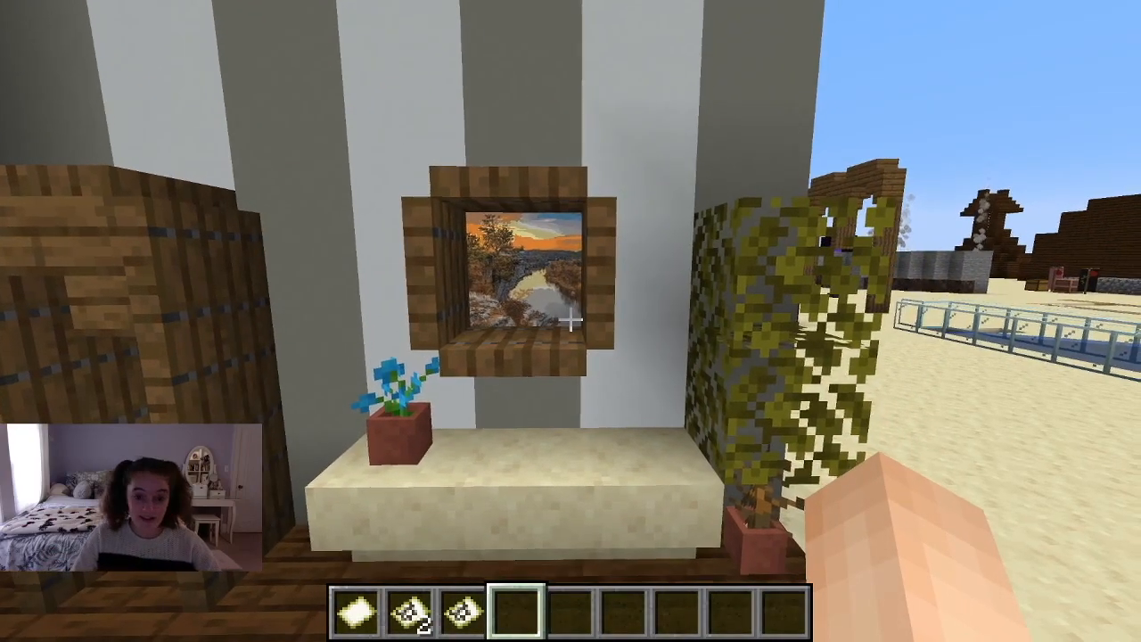